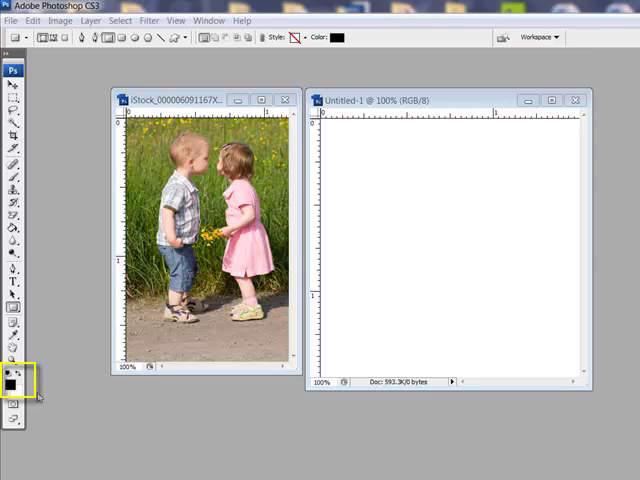
Set the foreground colour to pure black (#000000) in the Color Picker.
click(10, 378)
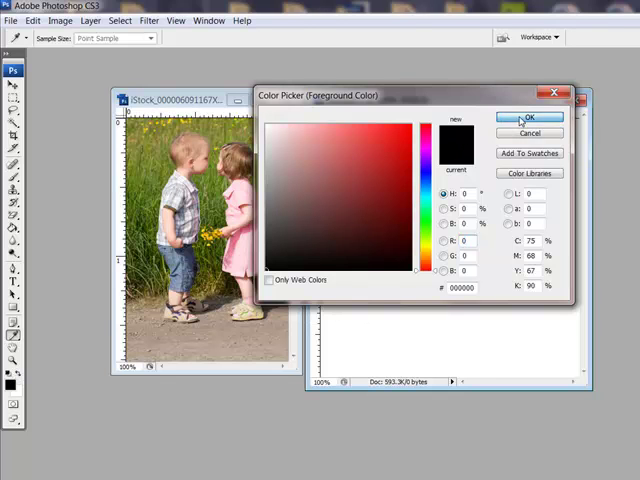
click(529, 117)
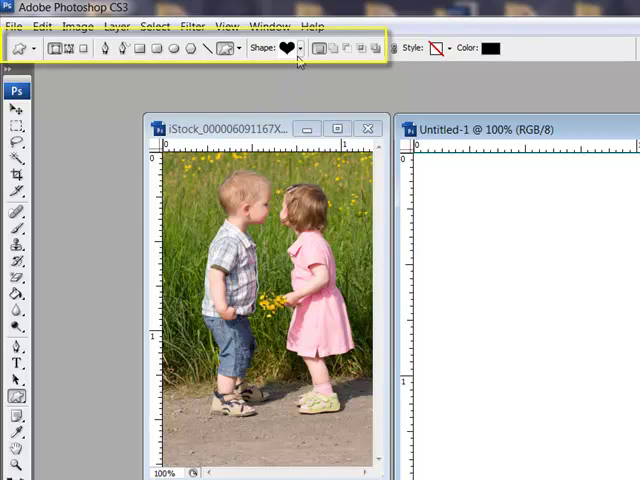
Choose the heart shape from the Custom Shape picker in the options bar.
click(286, 47)
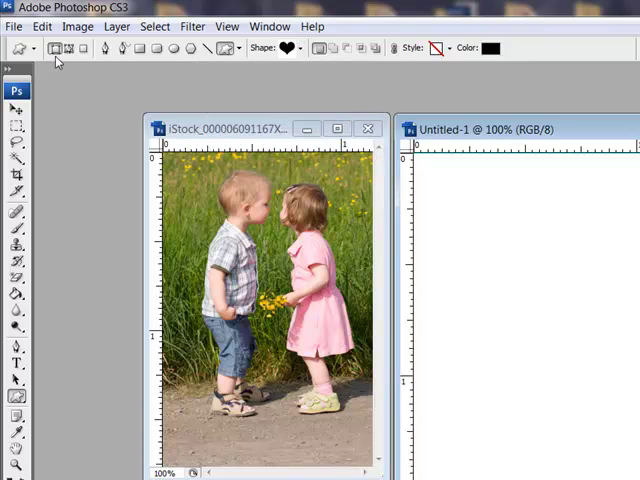
mouse_move(60, 48)
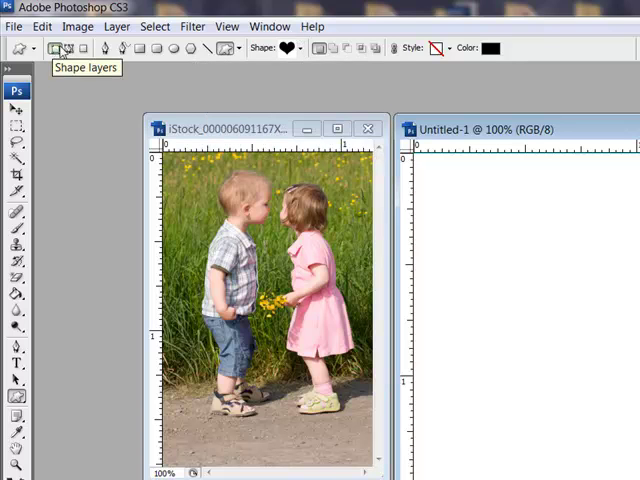
mouse_move(323, 48)
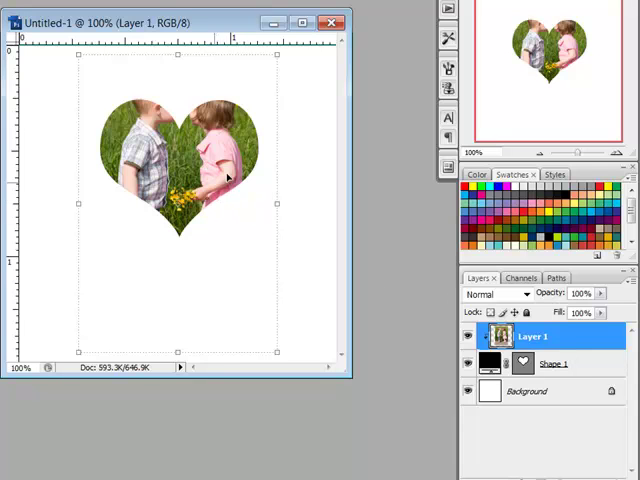
mouse_move(258, 219)
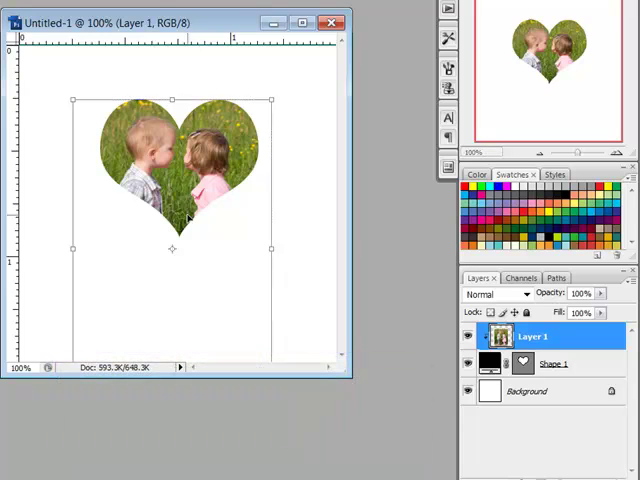
mouse_move(269, 101)
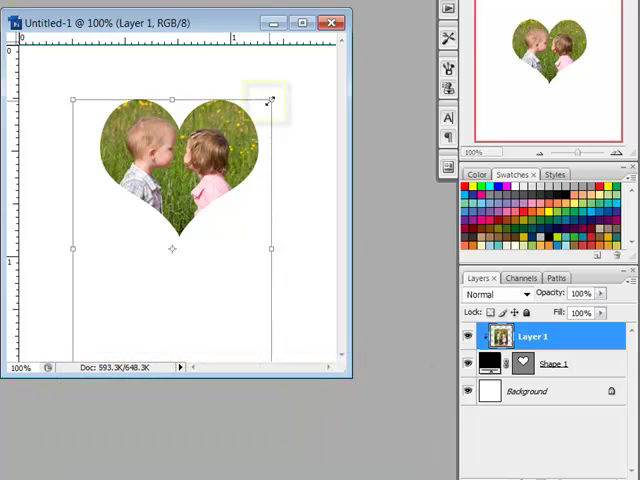